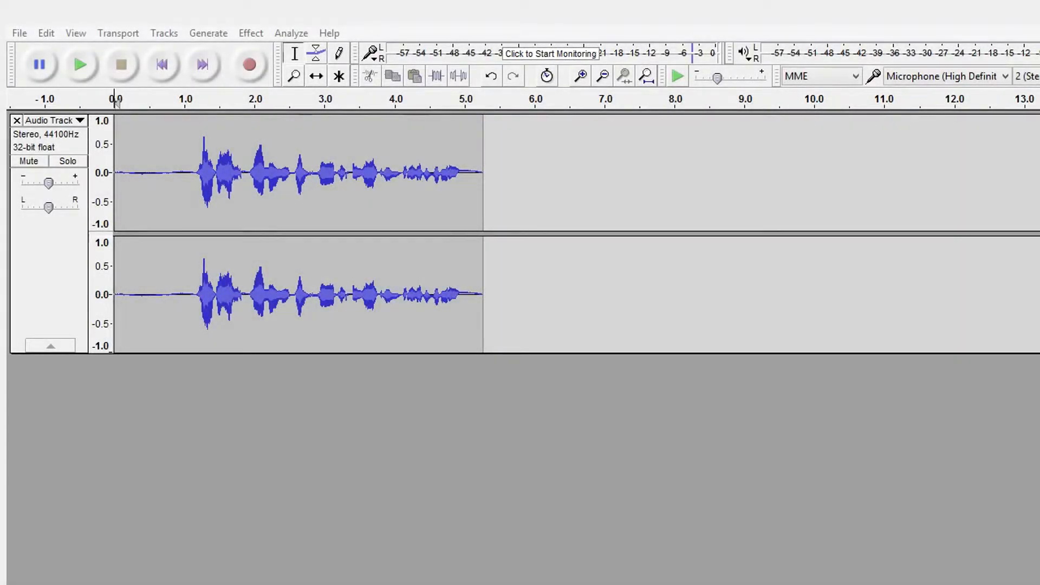
Step: Play the original unedited microphone recording from the start
click(80, 64)
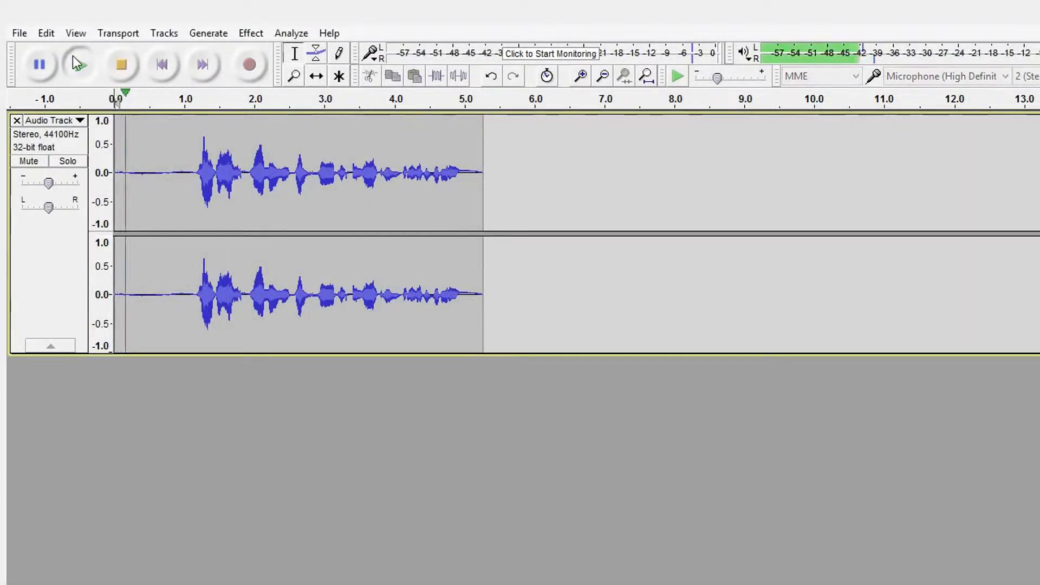
click(265, 207)
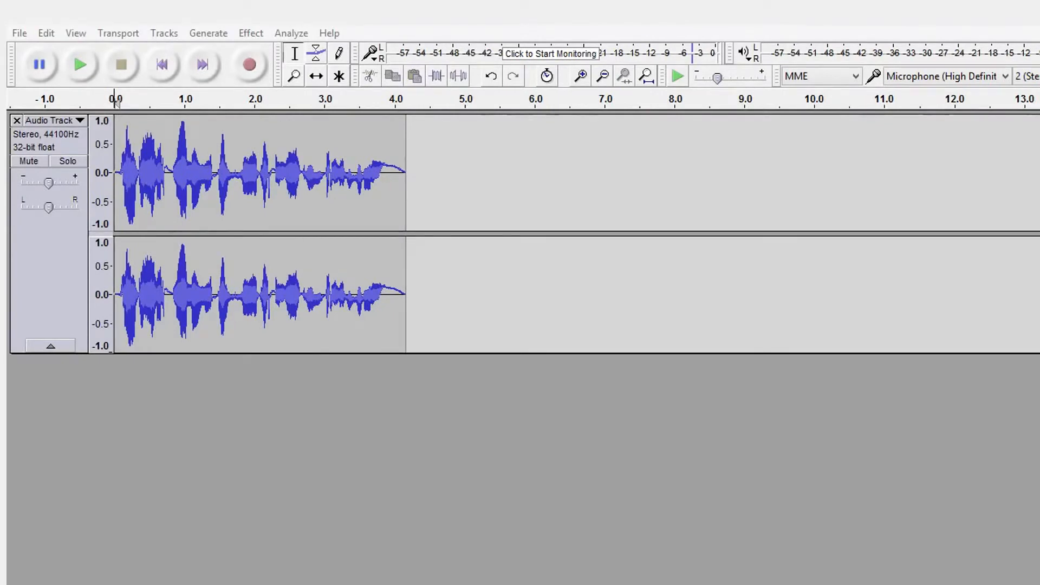
Step: Play the edited recording with its shorter, louder waveform for comparison
click(80, 64)
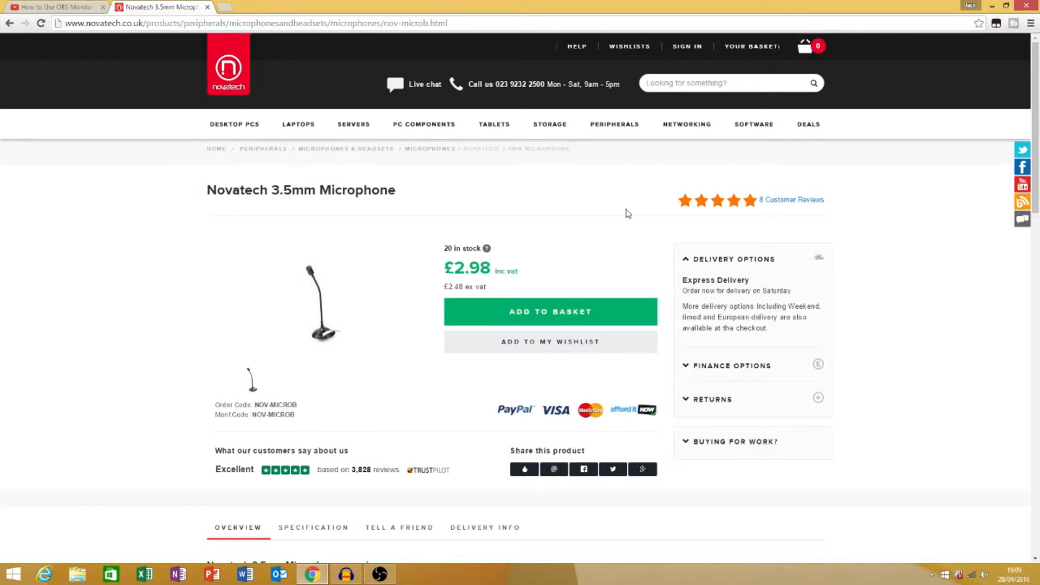
mouse_move(396, 191)
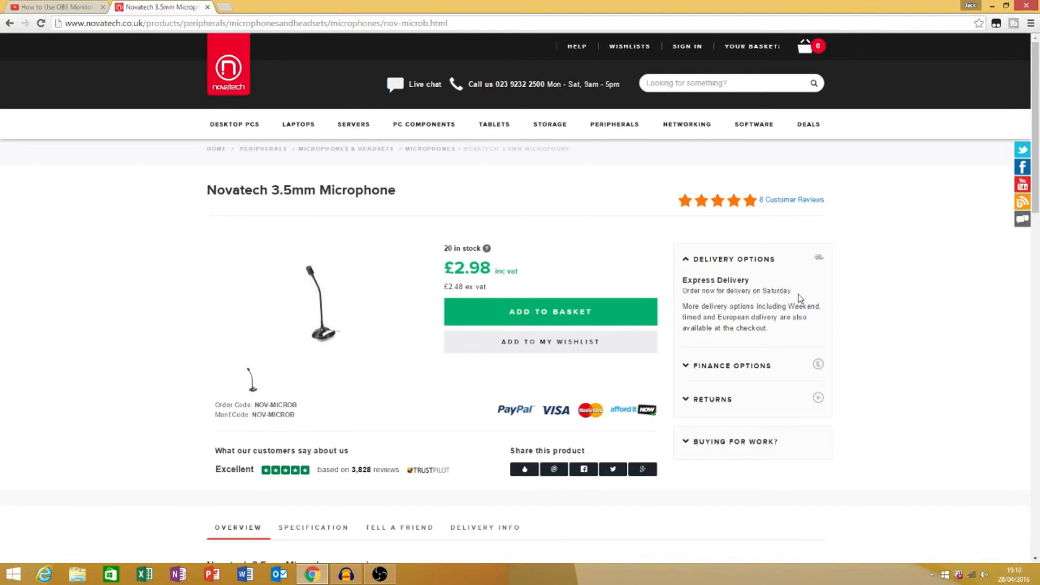
mouse_move(675, 368)
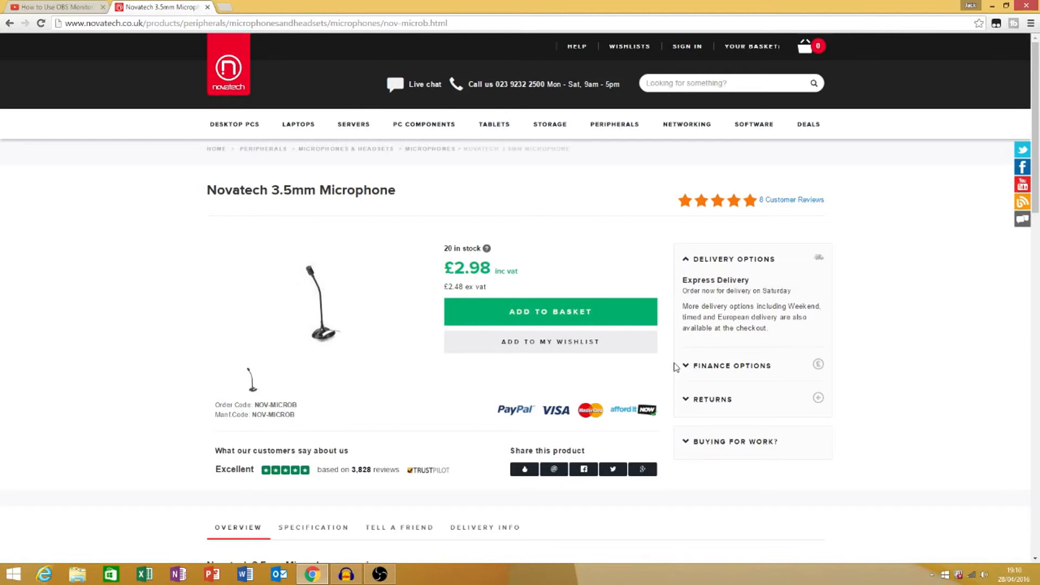